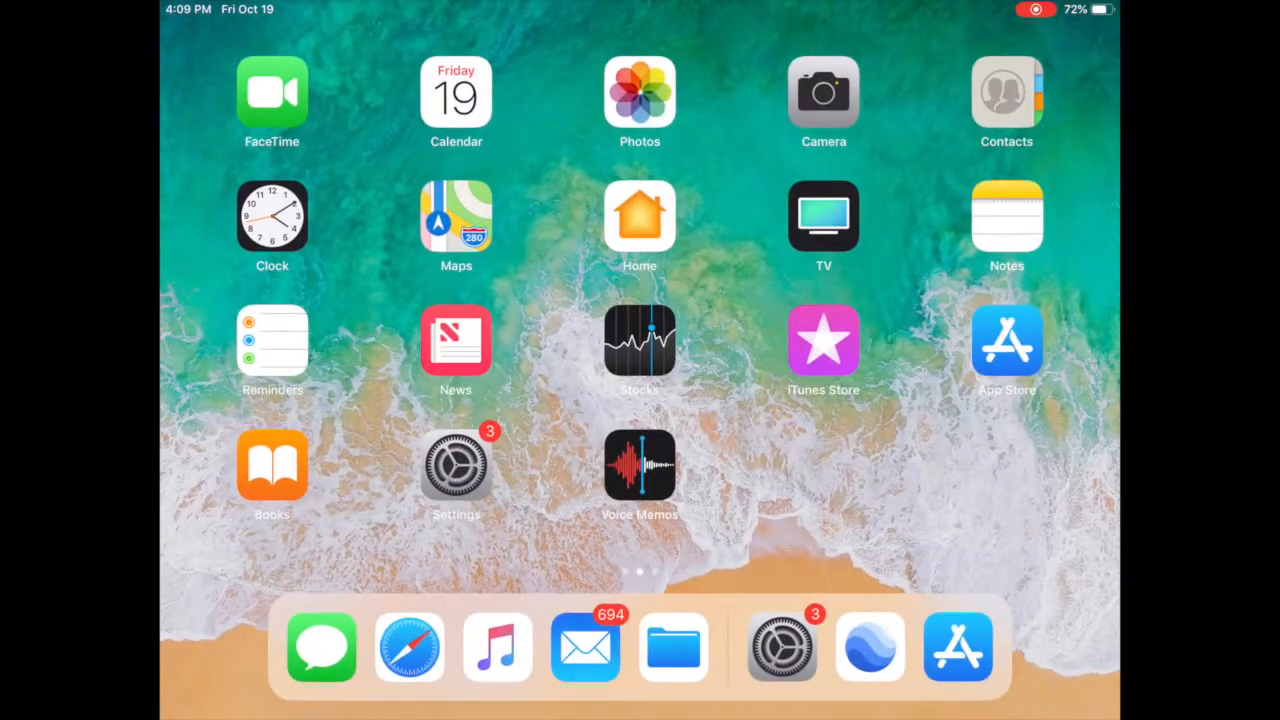
- Launch the AHRS Utility app, which opens on its Flight Log listing one downloaded flight
click(868, 648)
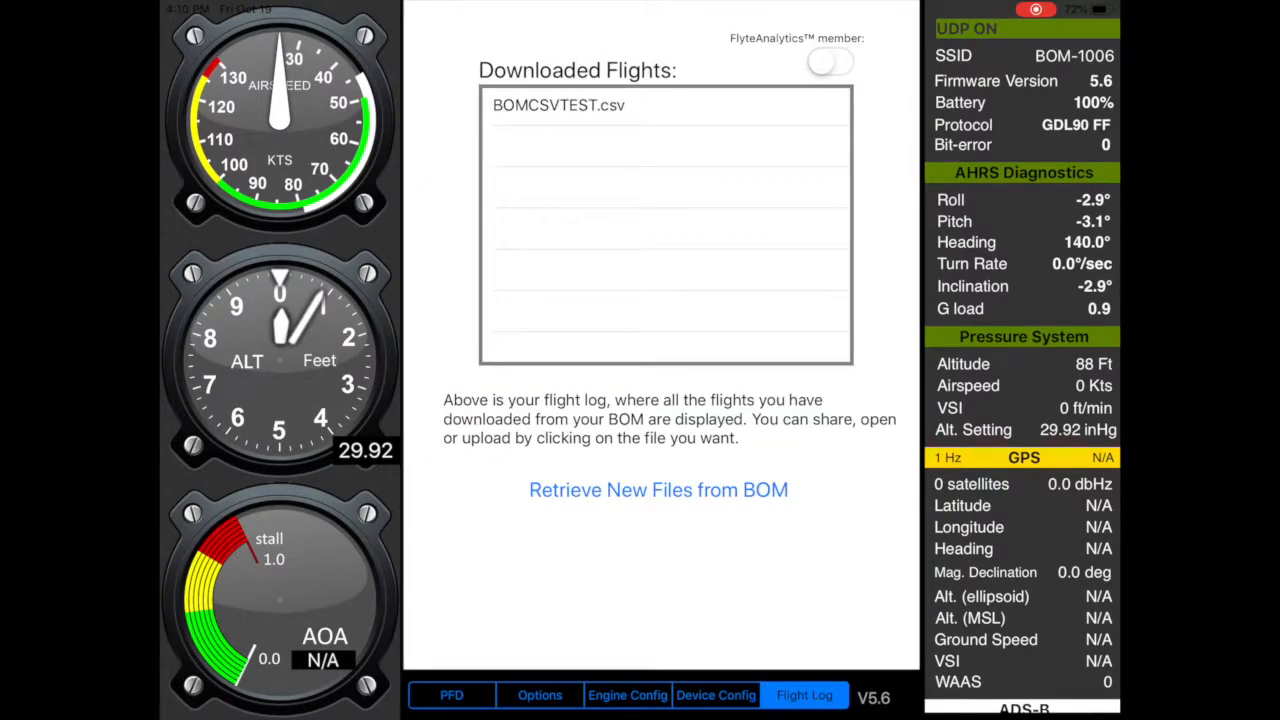